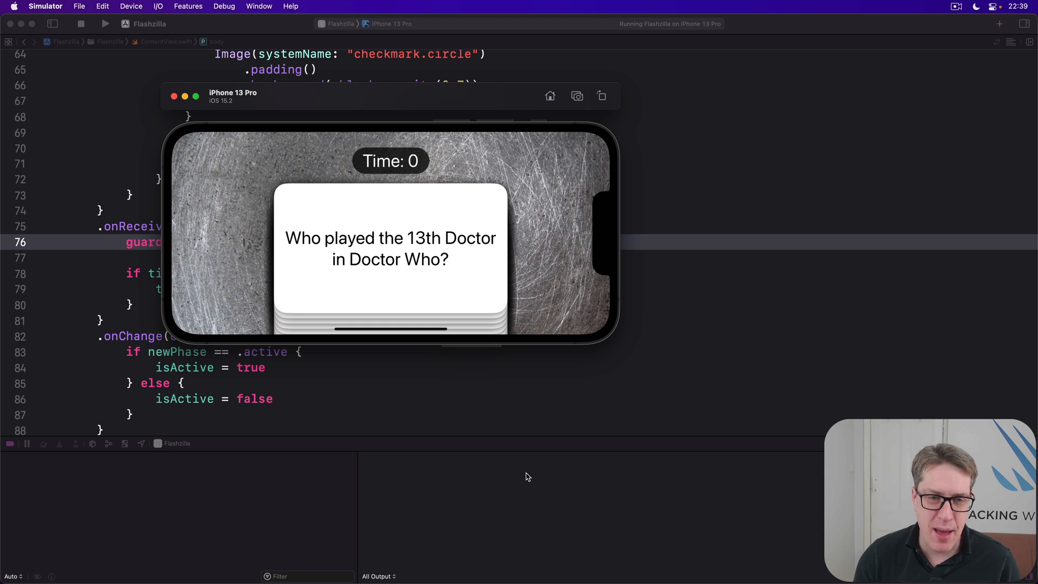
Step: After testing a swipe at zero time, add .allowsHitTesting(timeRemaining > 0) to the card ZStack
drag(390, 259, 324, 248)
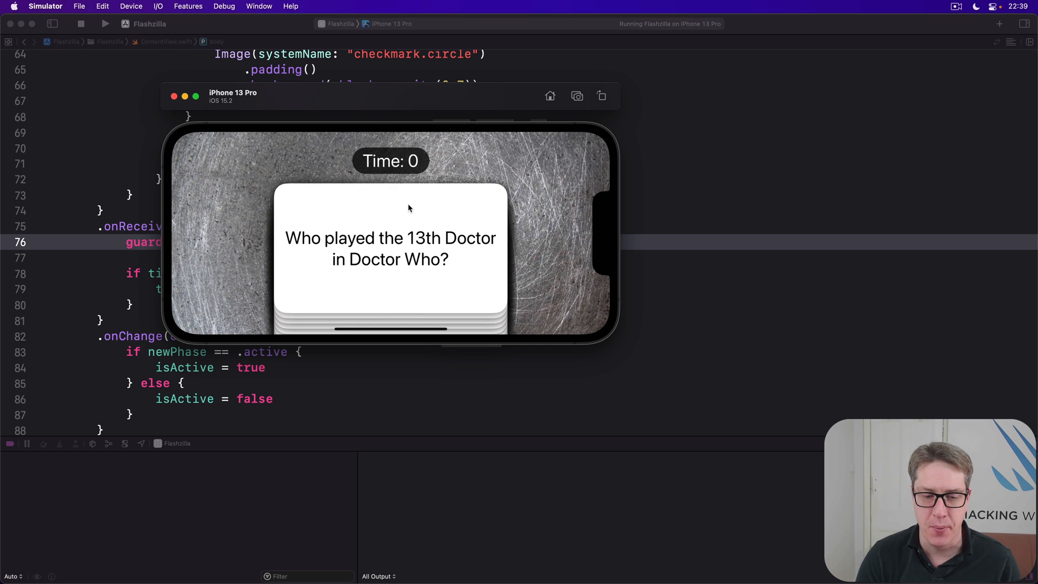
mouse_move(453, 274)
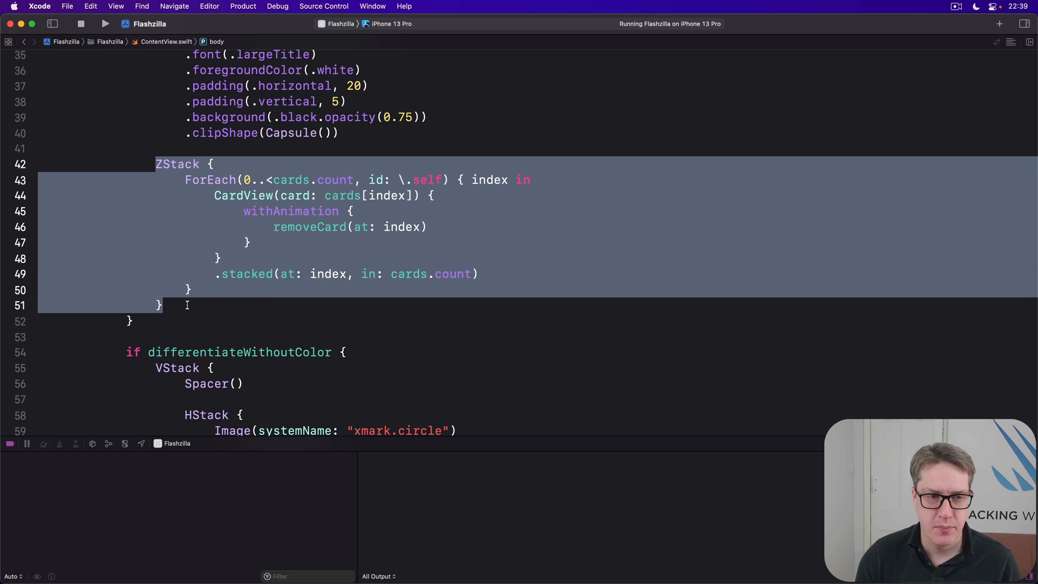
text(.)
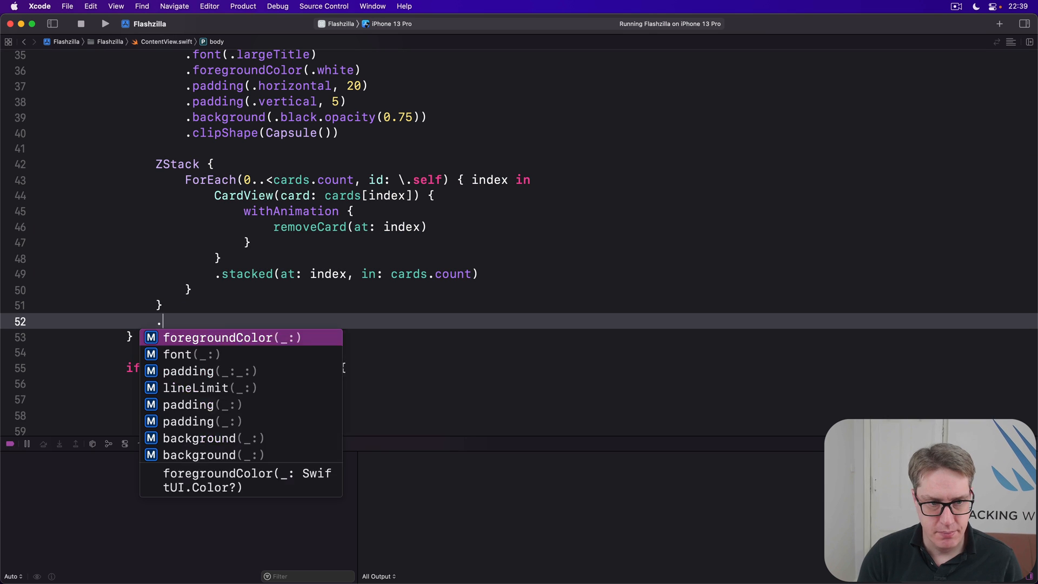
text(allowsHitTesting(tim)
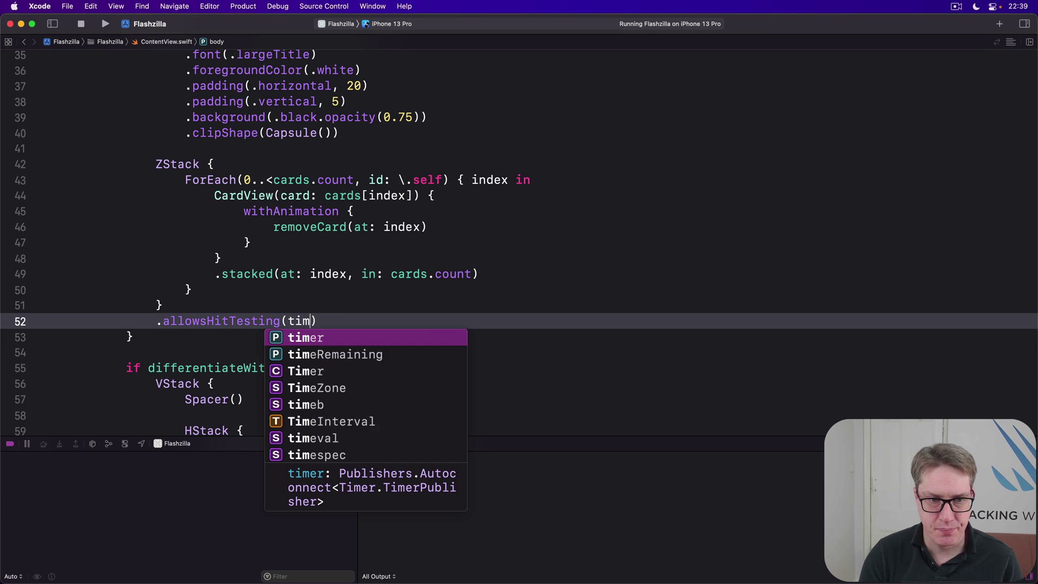
click(334, 354)
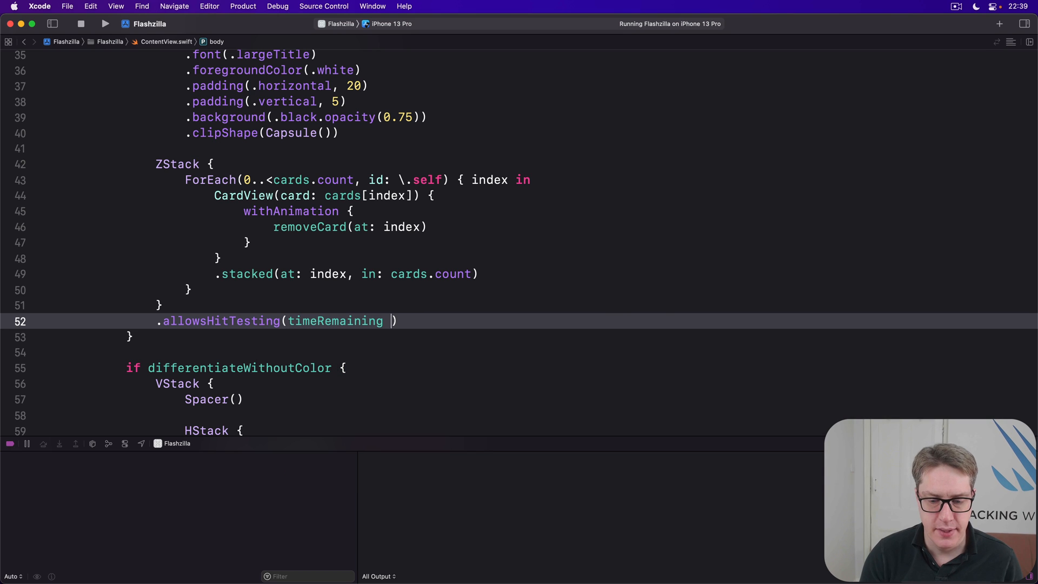
text(> 0)
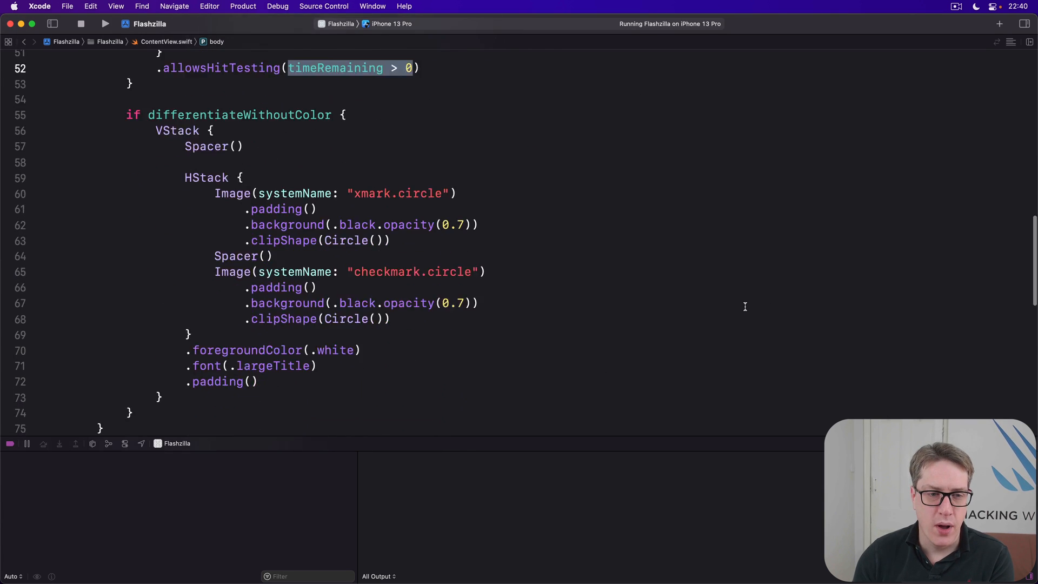
scroll(down, 3)
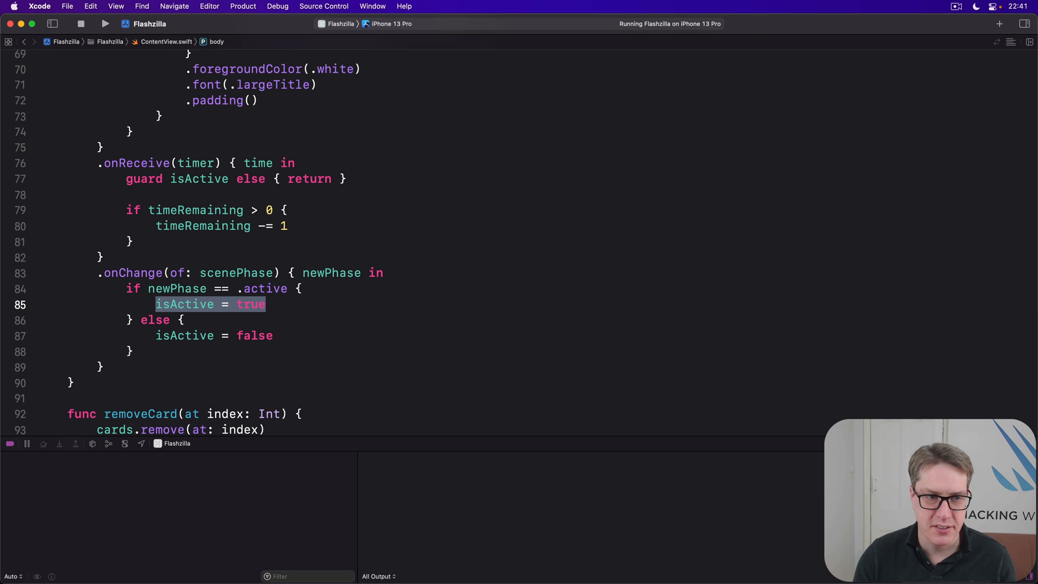
scroll(down, 3)
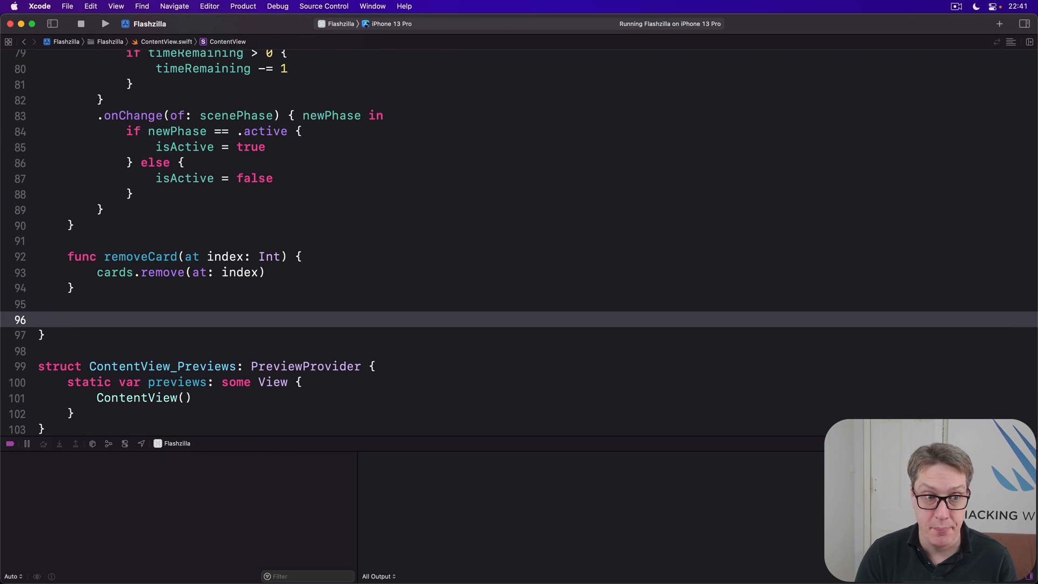
Step: Write resetCards() filling cards with ten Card.example, timeRemaining = 100, and isActive = true
text(func reset)
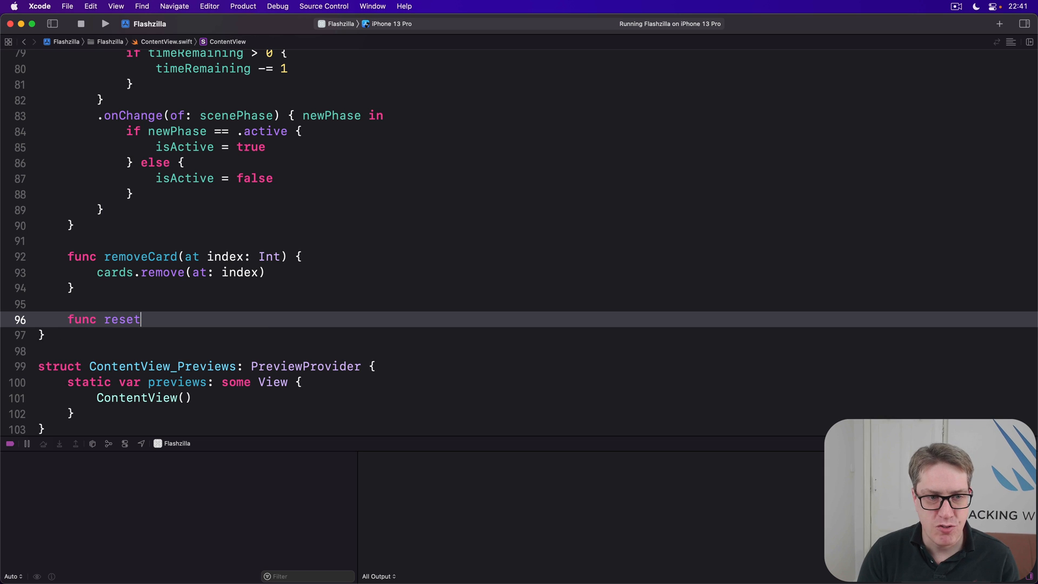
text(Cards() {)
text(cards =)
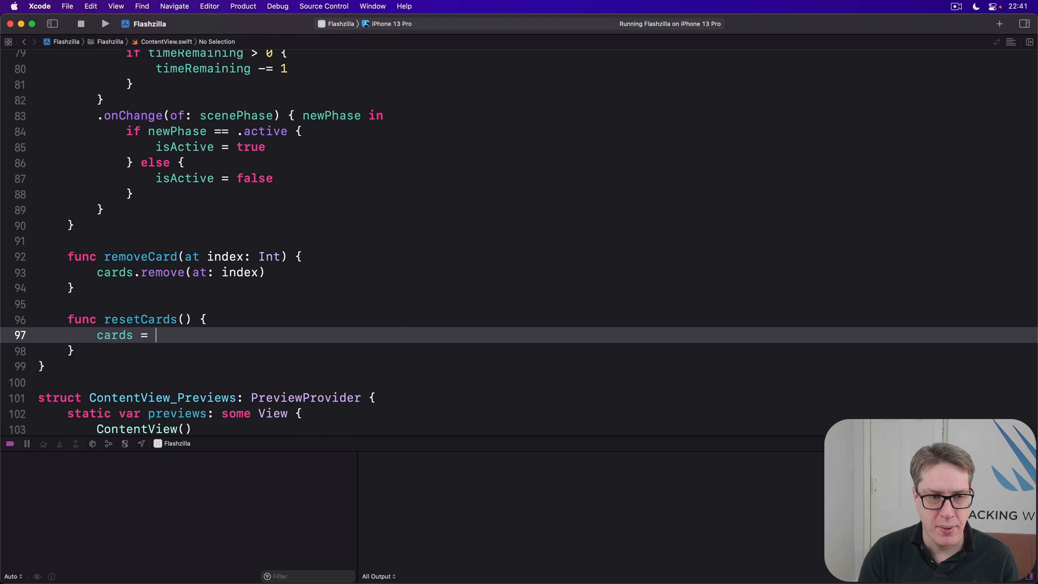
text(Array)
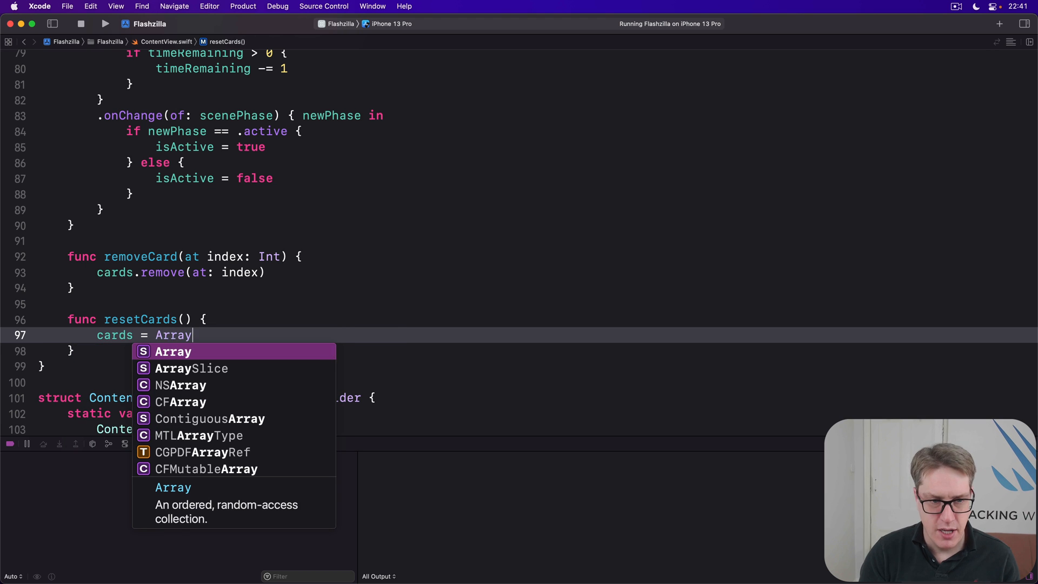
text(<Card>()
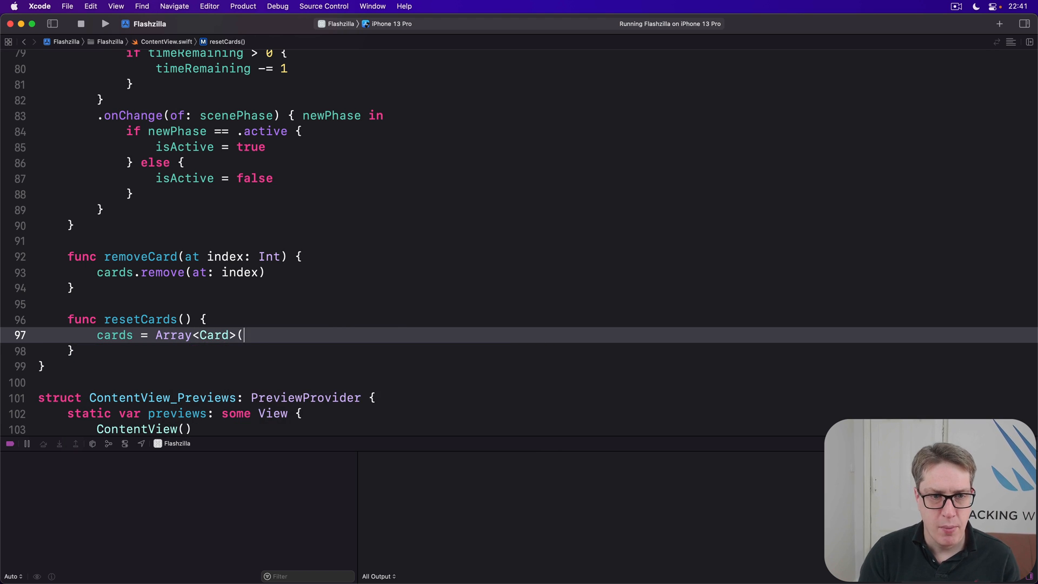
text(repeating: Card)
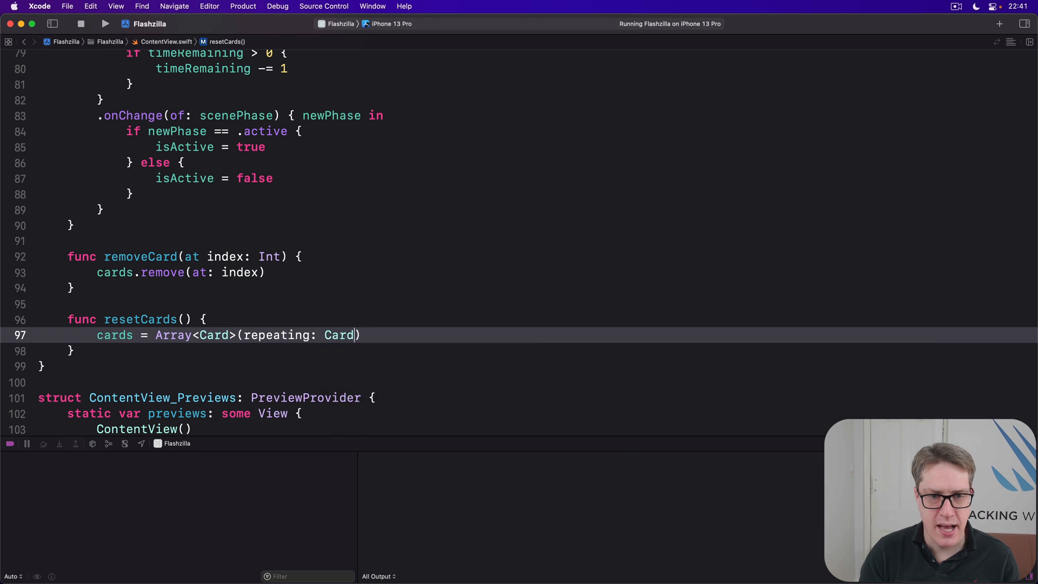
text(.example, count: 10)
text(time)
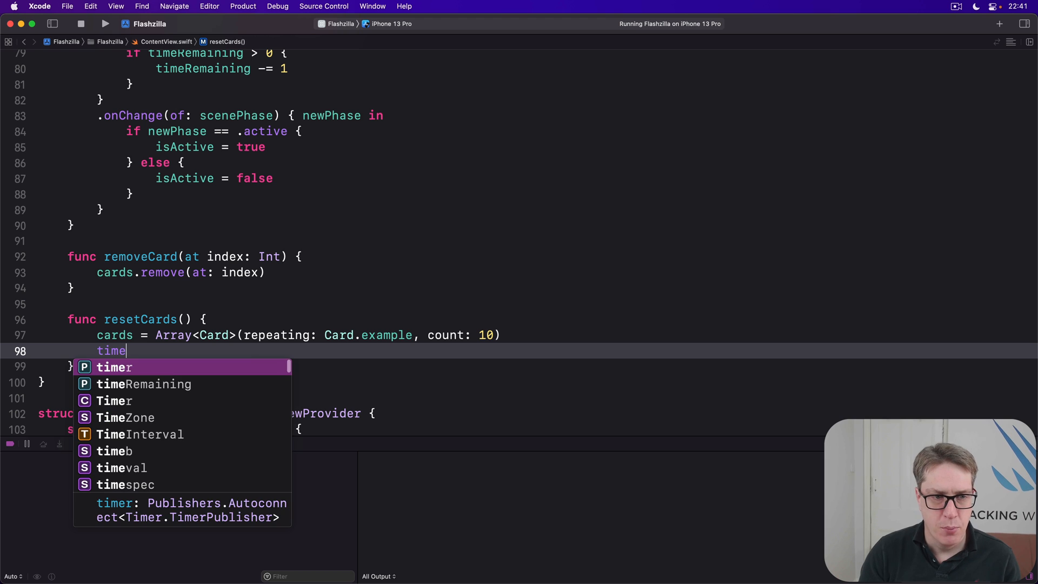
text(Remaining = 100)
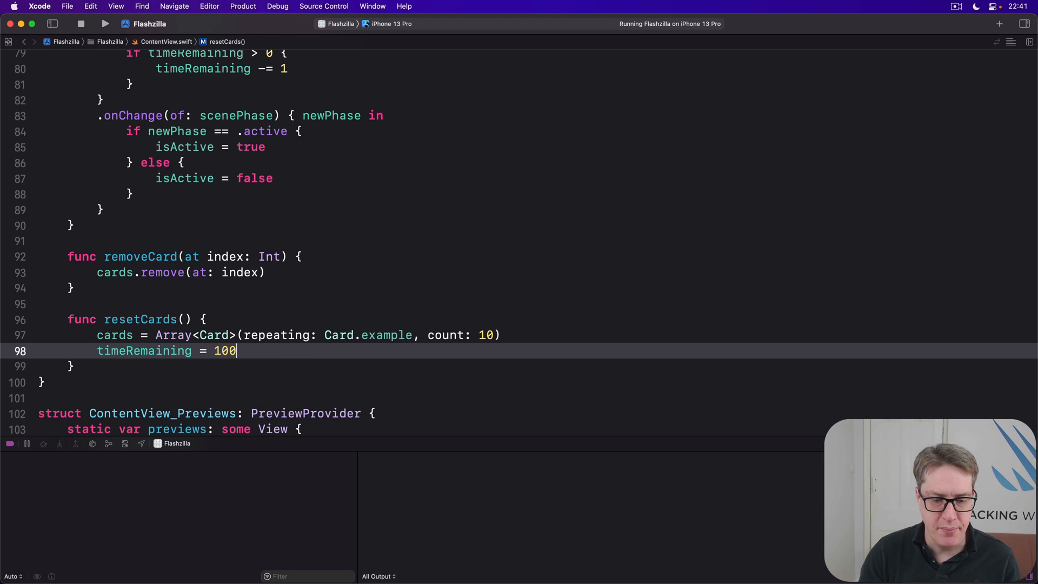
text(isActive = tr)
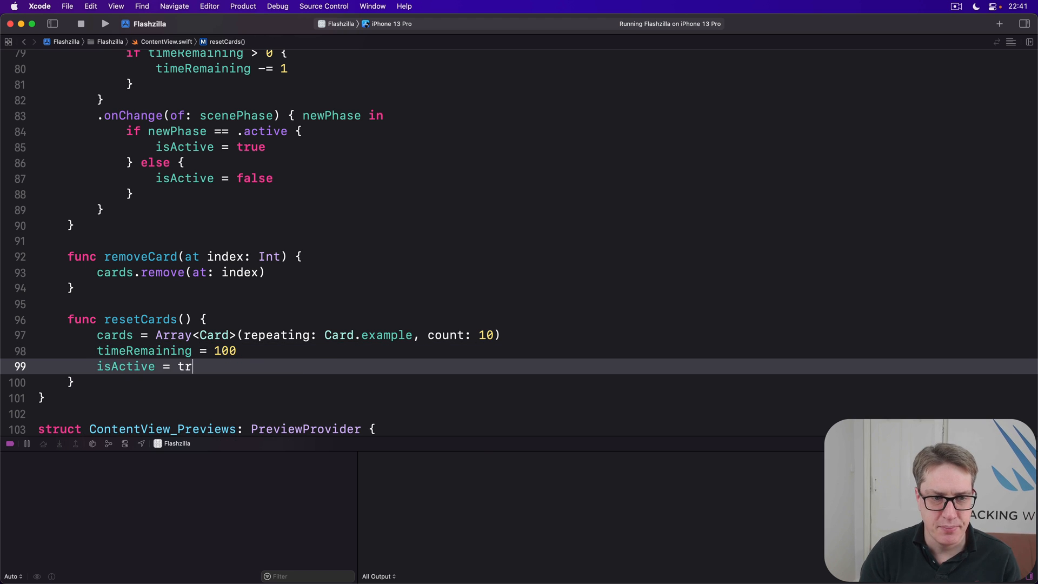
text(ue)
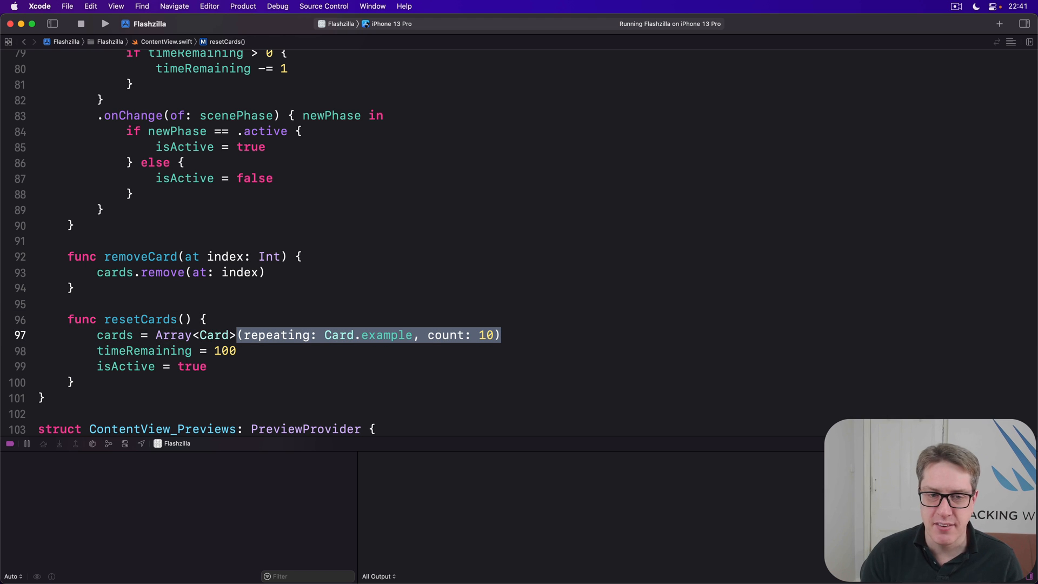
double_click(386, 335)
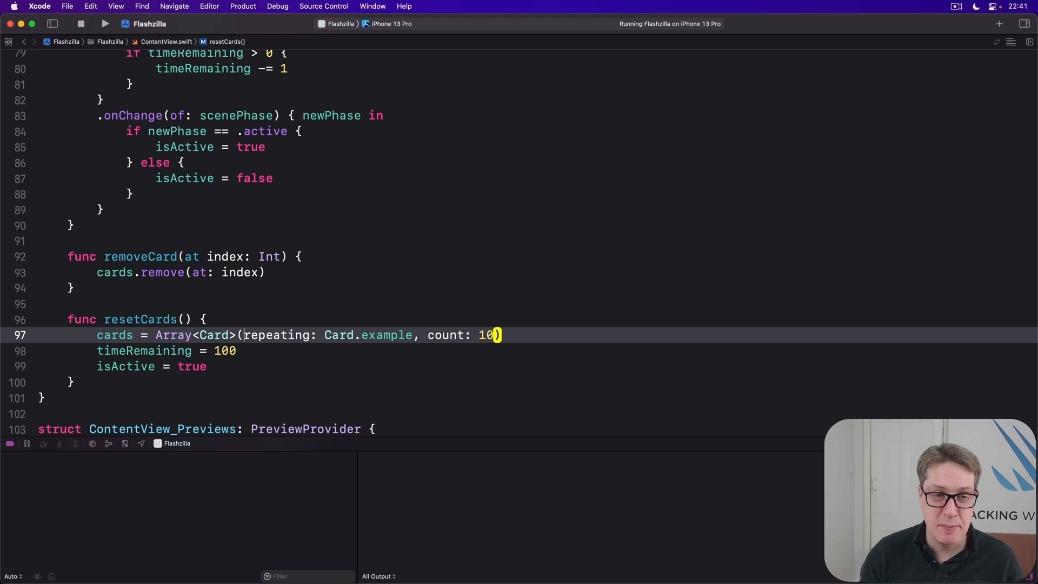
double_click(216, 335)
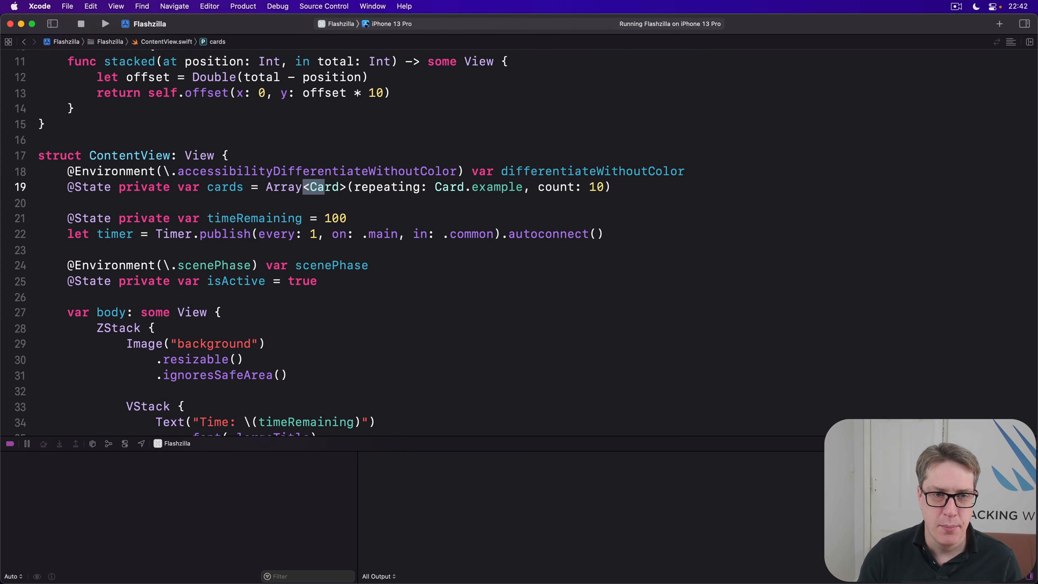
key(Delete)
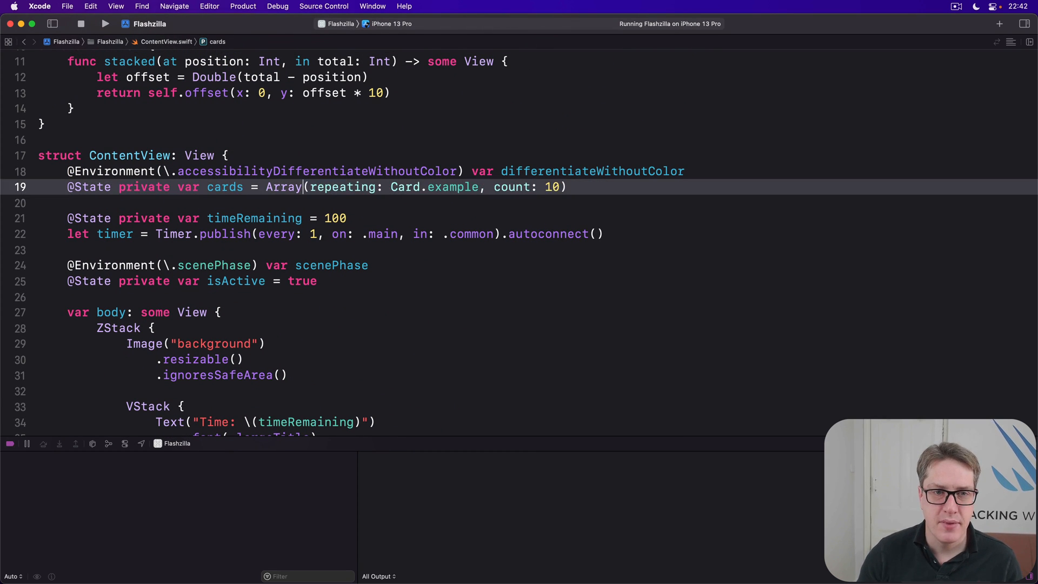
scroll(down, 3)
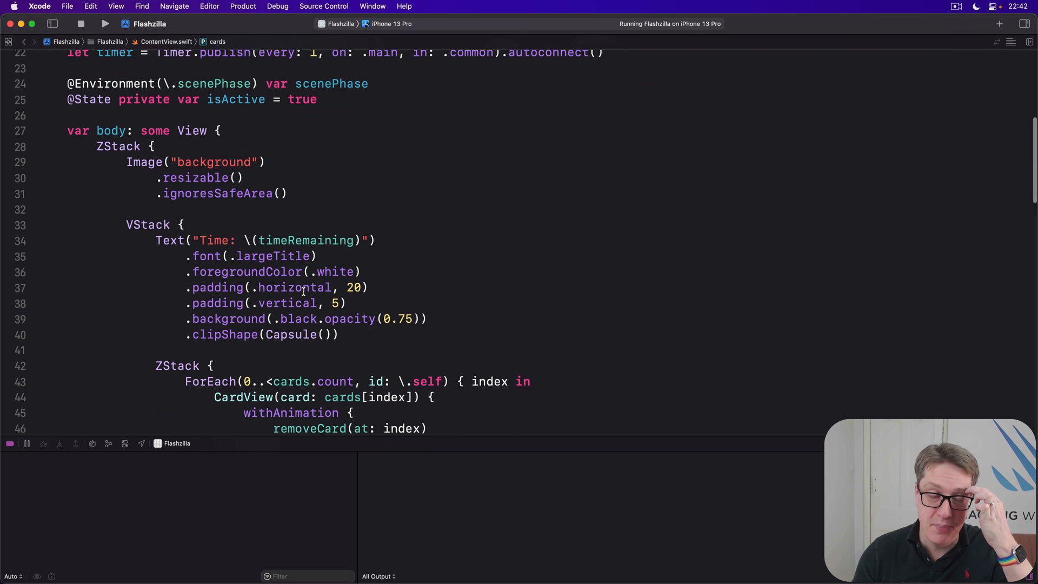
scroll(down, 3)
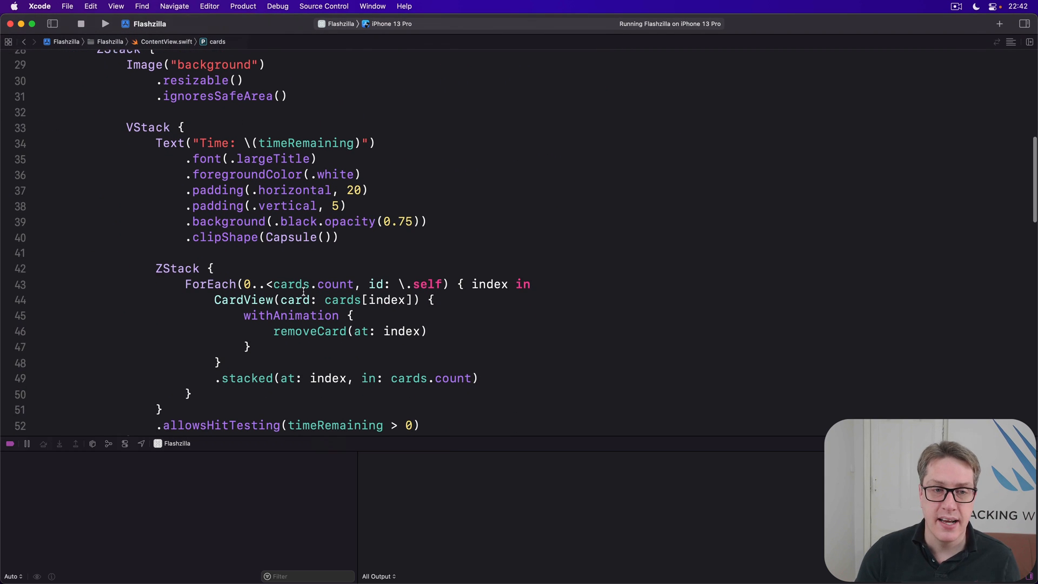
scroll(down, 3)
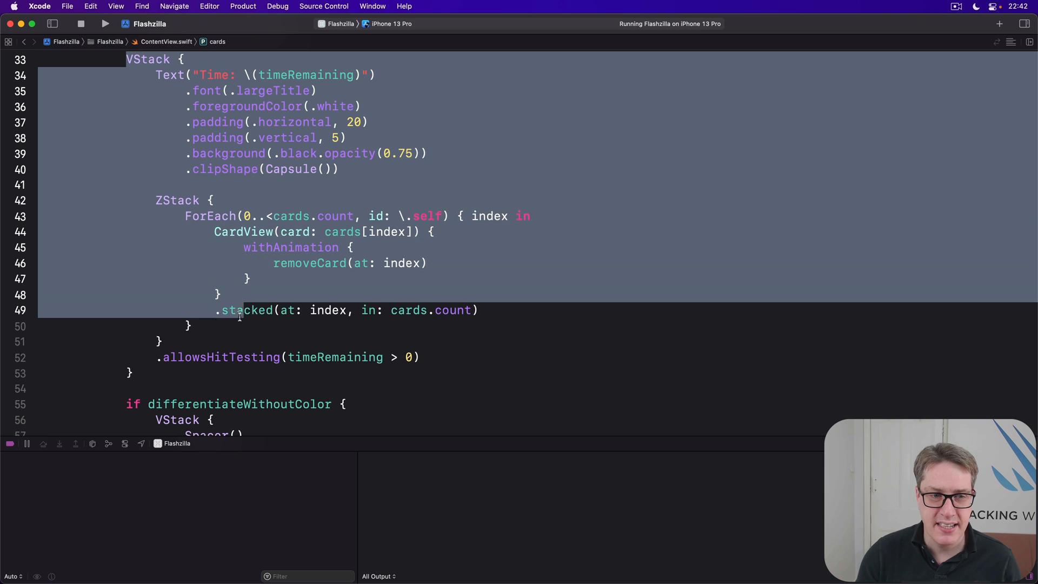
Step: Add an if cards.isEmpty Start Again button calling resetCards, with padding, white background, capsule clip
click(428, 357)
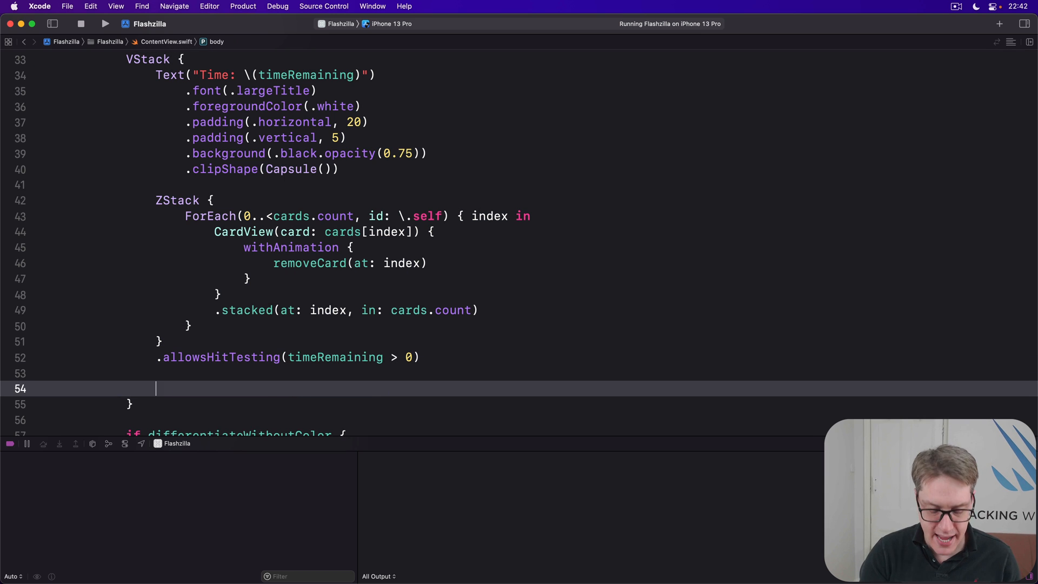
text(if cards.isEmpty {)
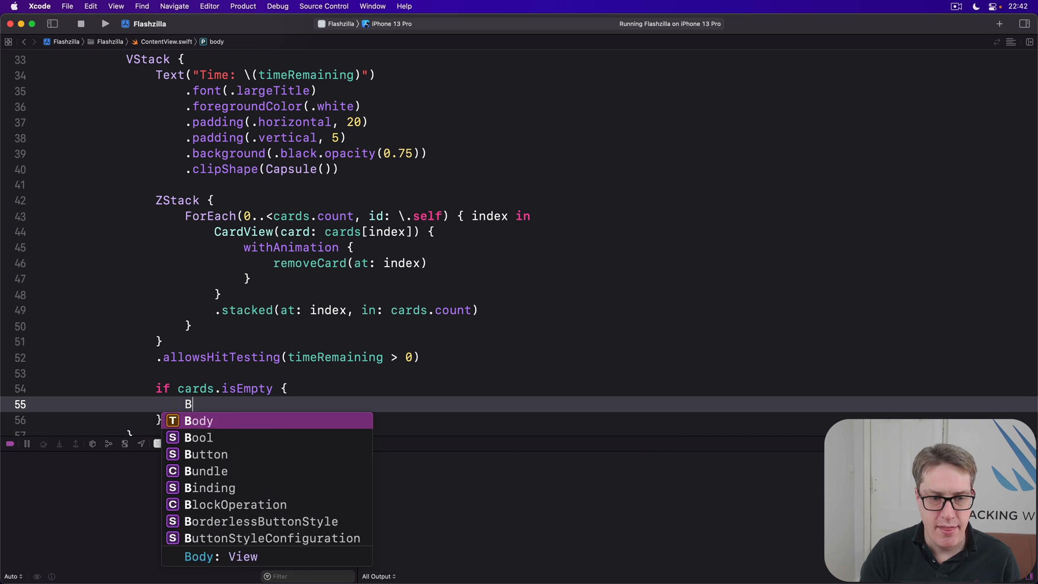
text(Button("Start Aga")
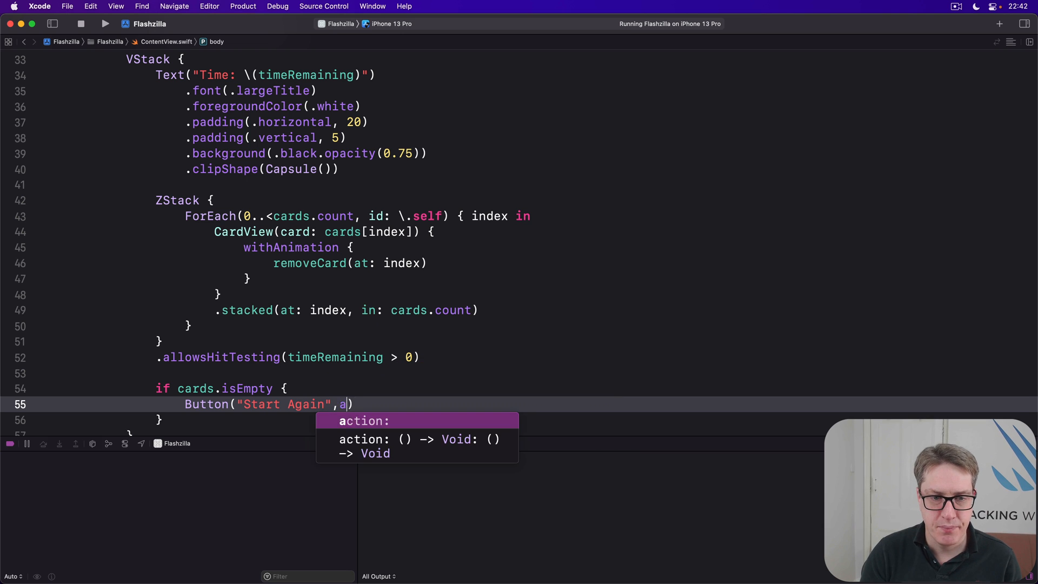
text(ction: reset)
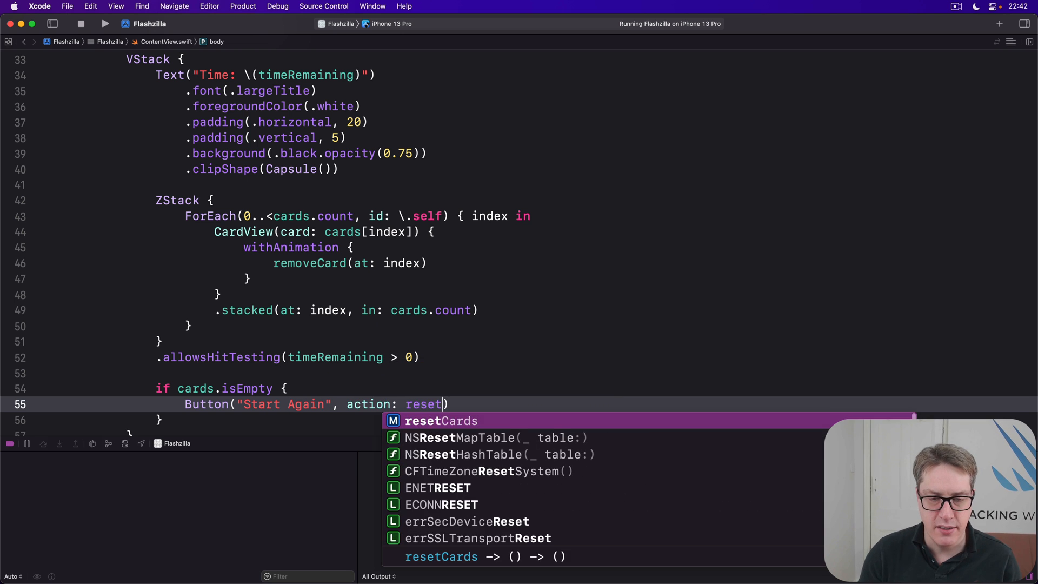
text(.padd)
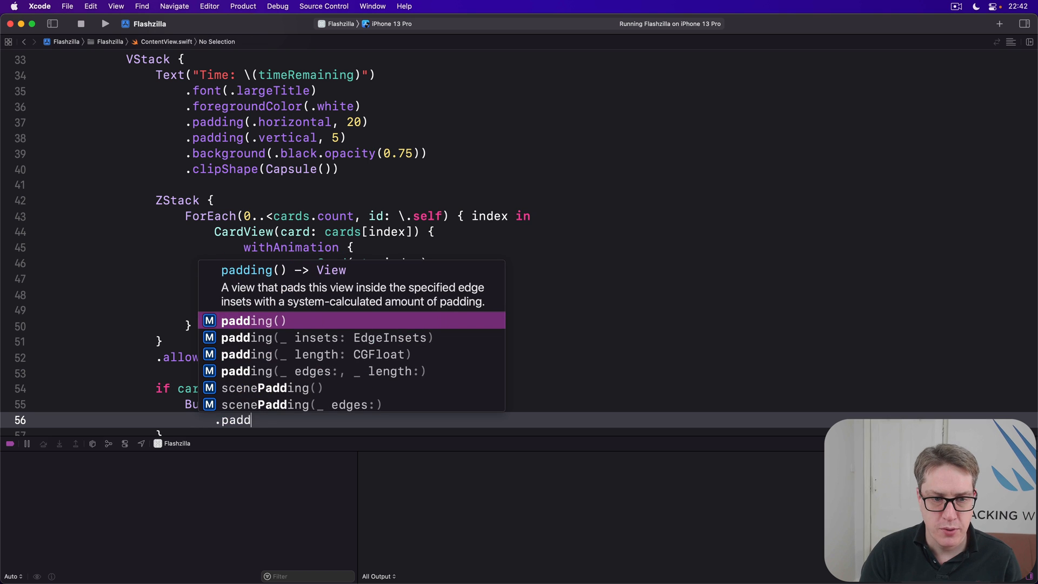
text(.background(.white)
text(.foregroundColor(.black)
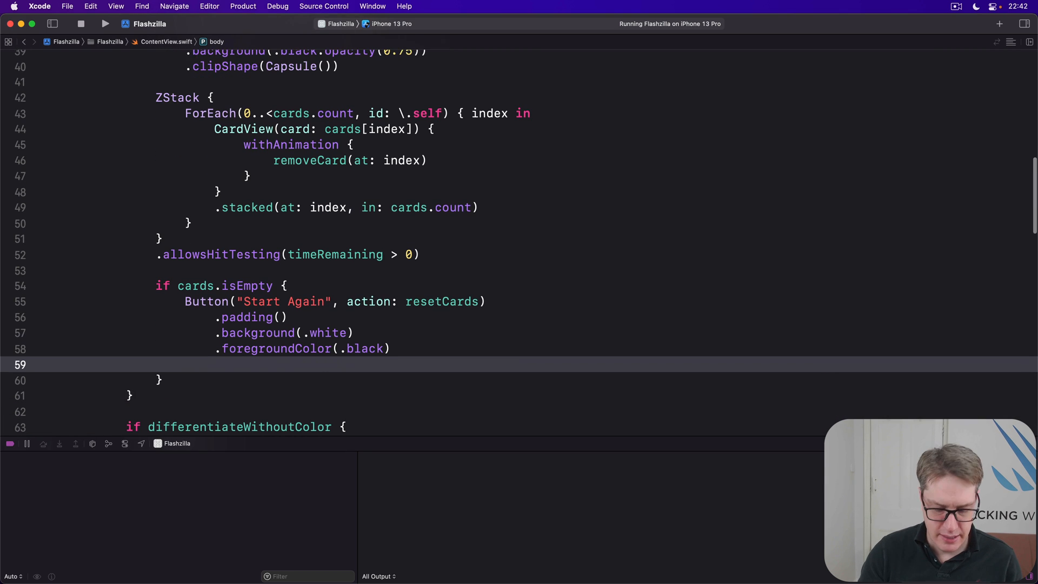
text(.clipShape(Capsule()
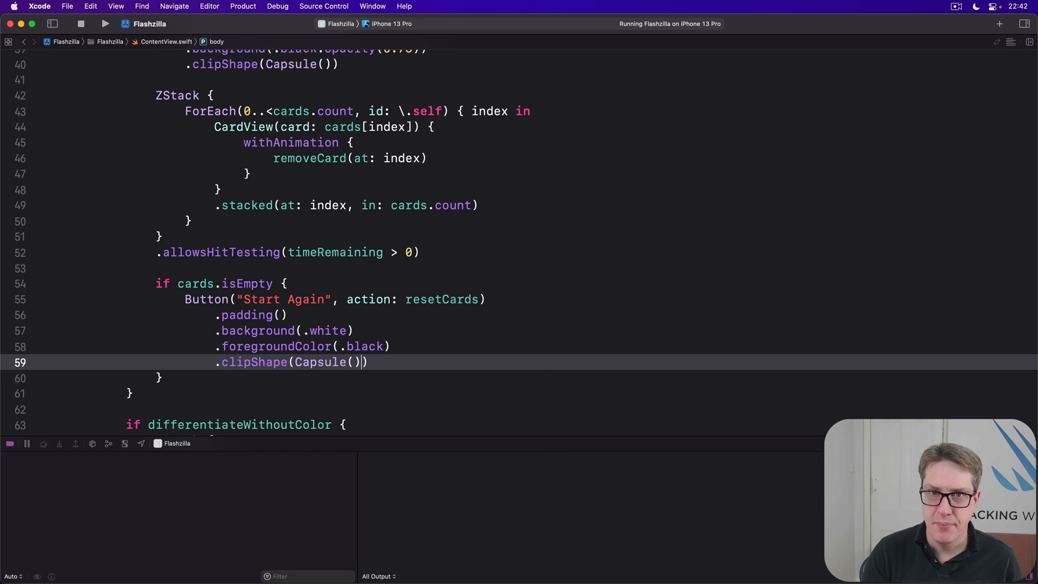
scroll(down, 3)
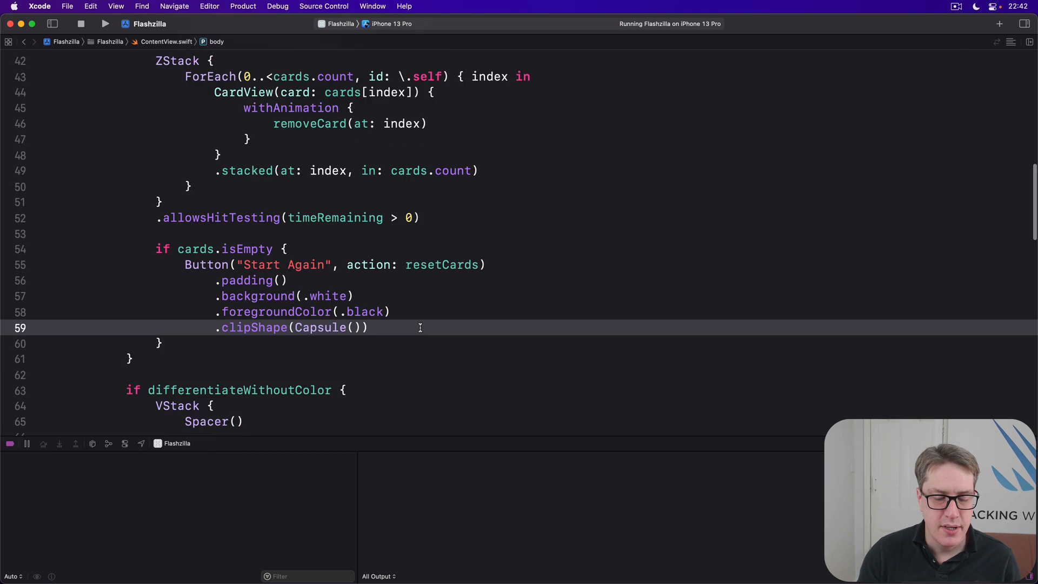
scroll(down, 3)
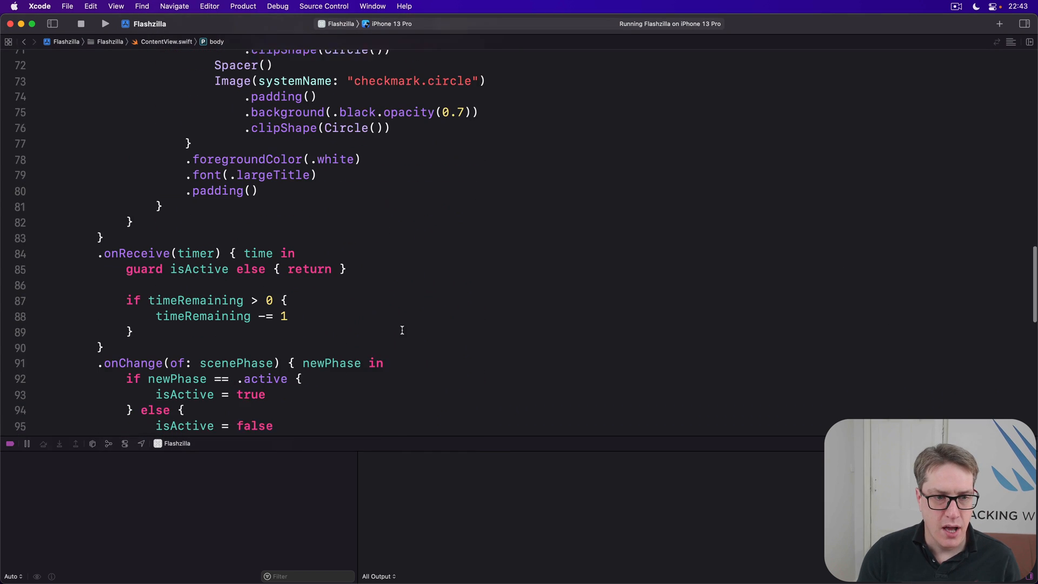
scroll(down, 3)
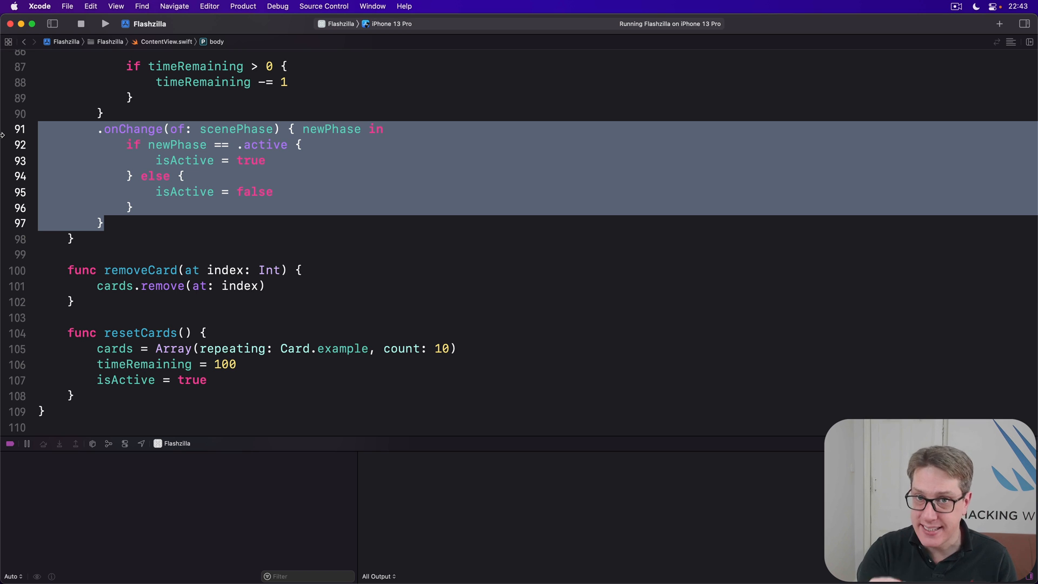
click(265, 160)
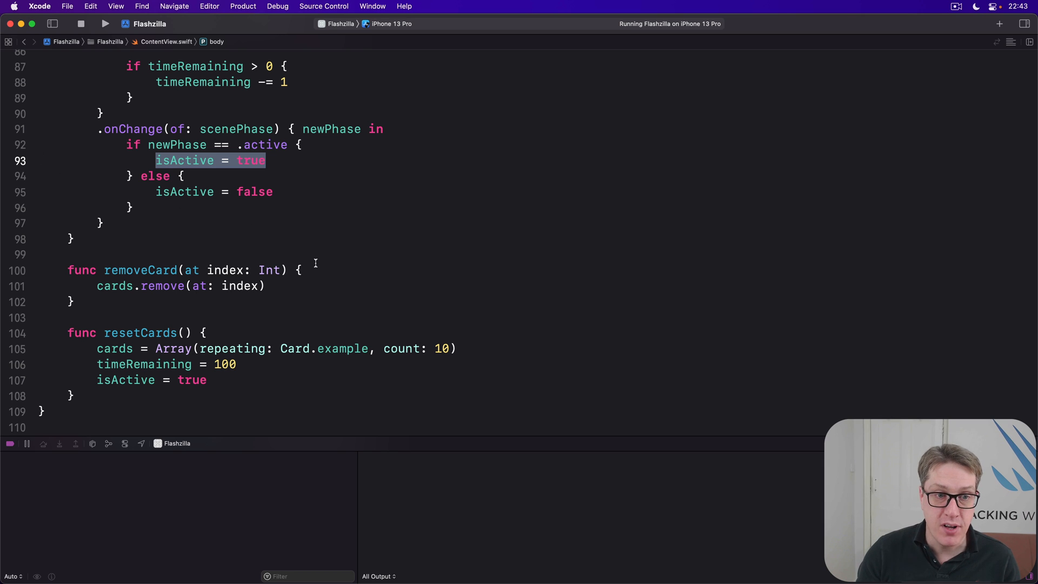
Step: Set isActive = false in removeCard when cards are empty; reactivate only if cards.isEmpty == false
click(319, 286)
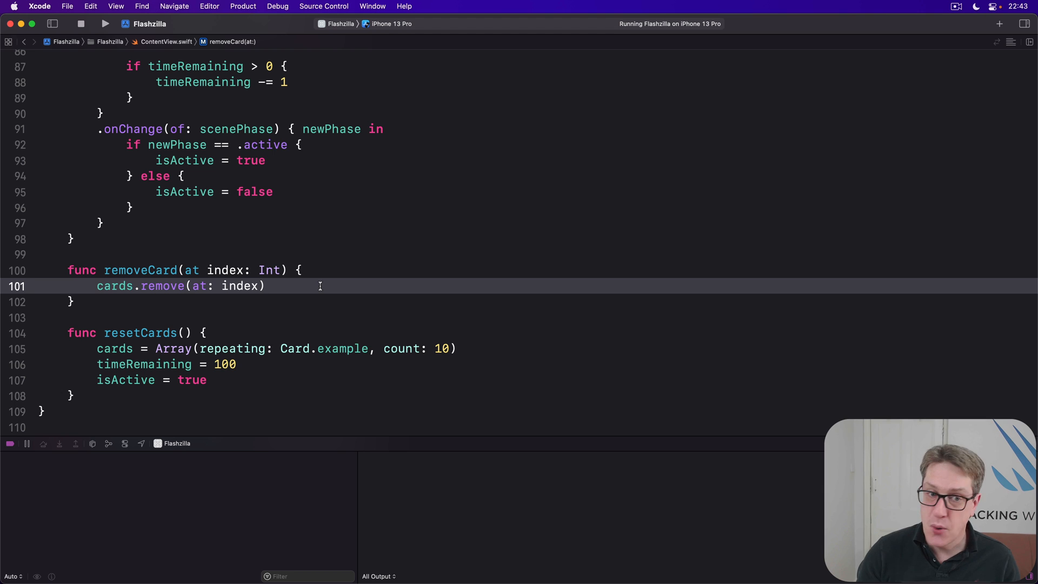
text(isActive)
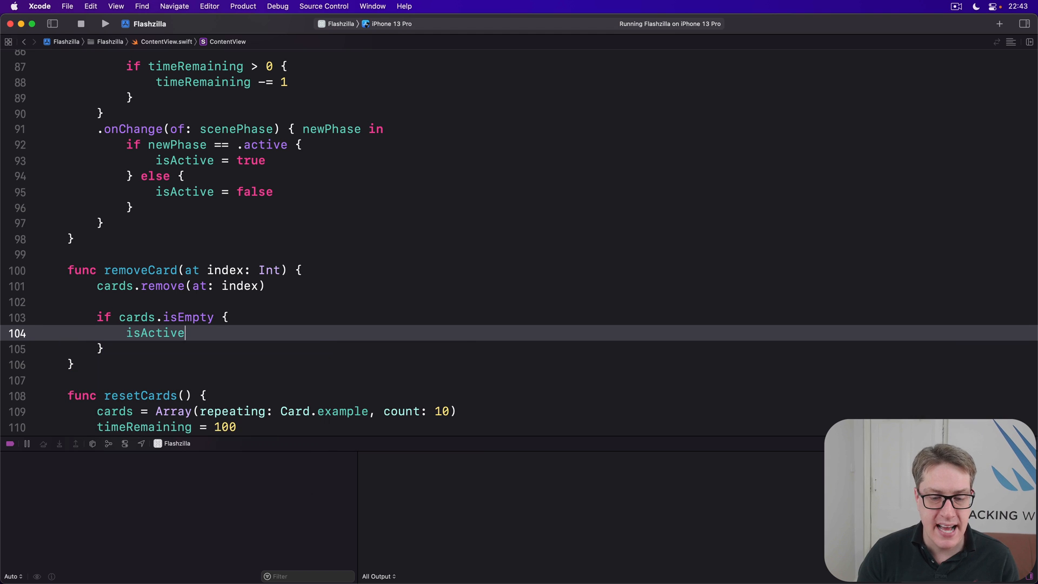
text(= false)
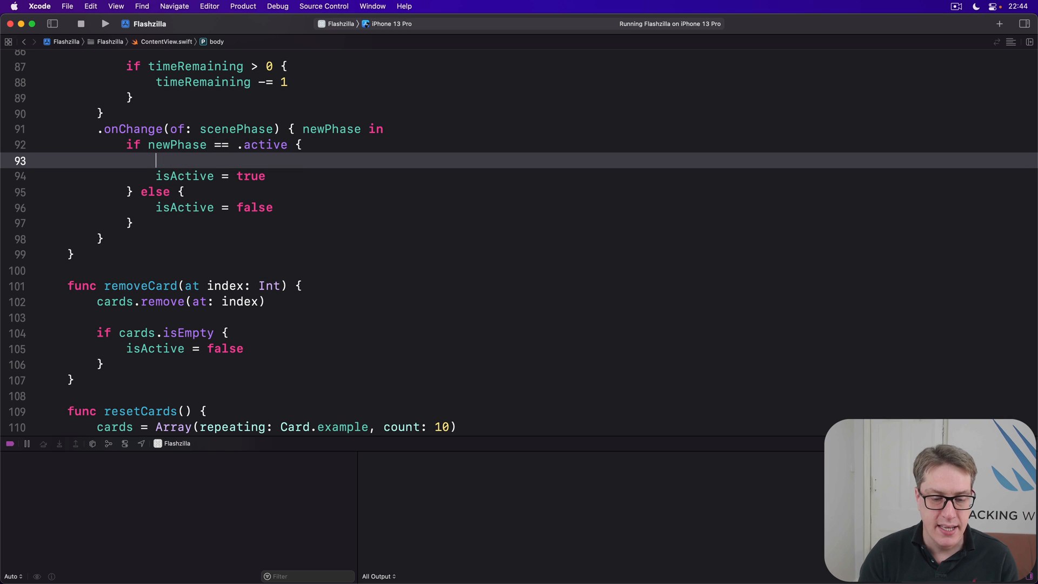
text(if cards.isEmpty)
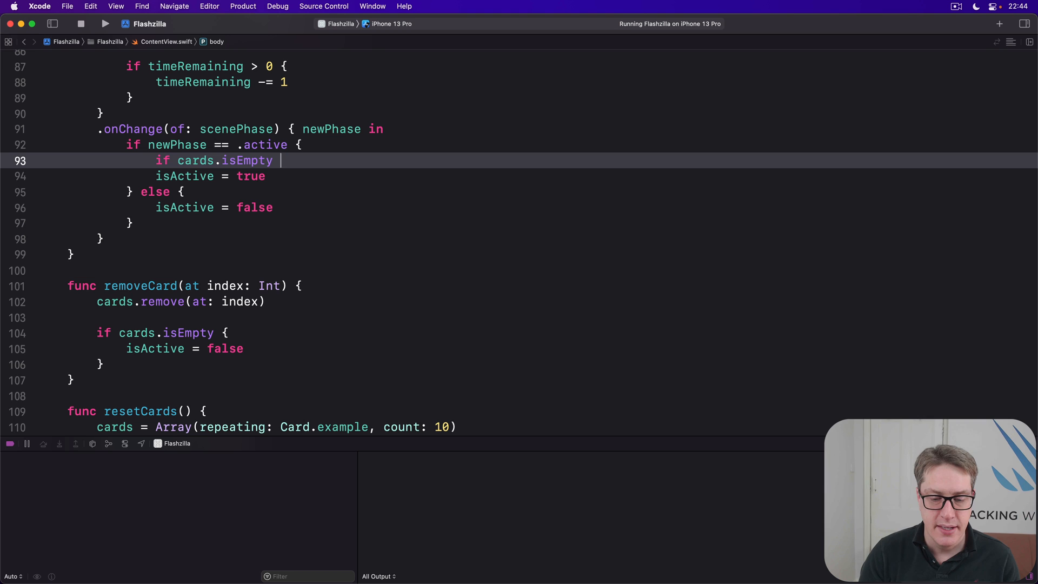
text(== false {)
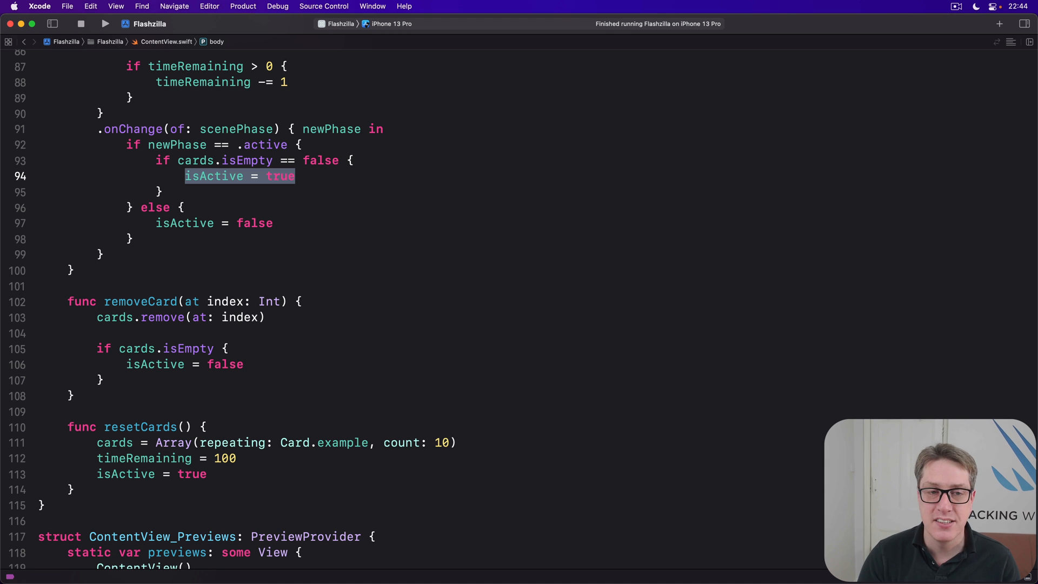
Step: Rebuild and run Flashzilla, then tap Start Again for a fresh deck with the timer at 100
click(104, 23)
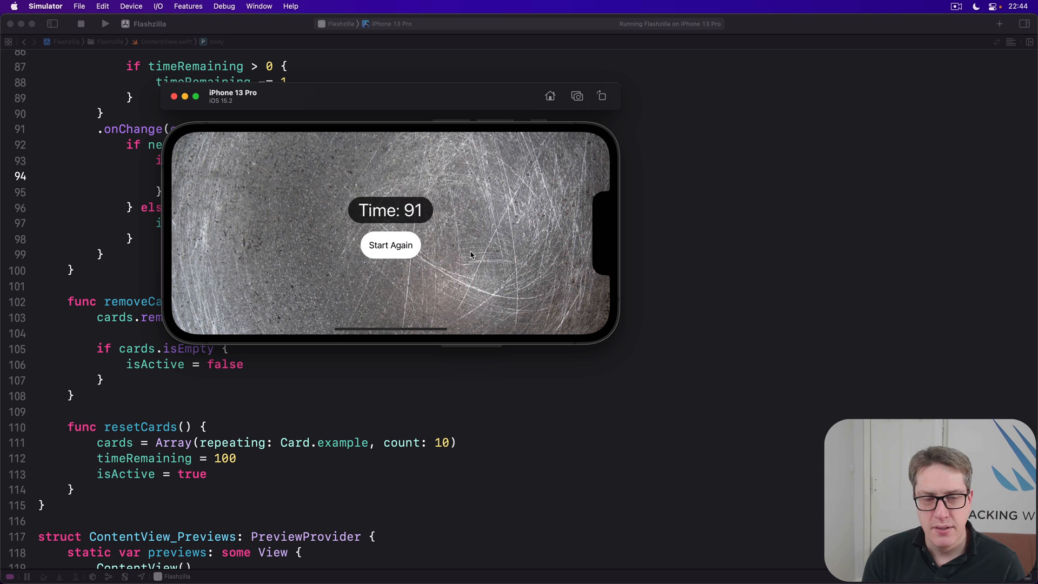
click(391, 245)
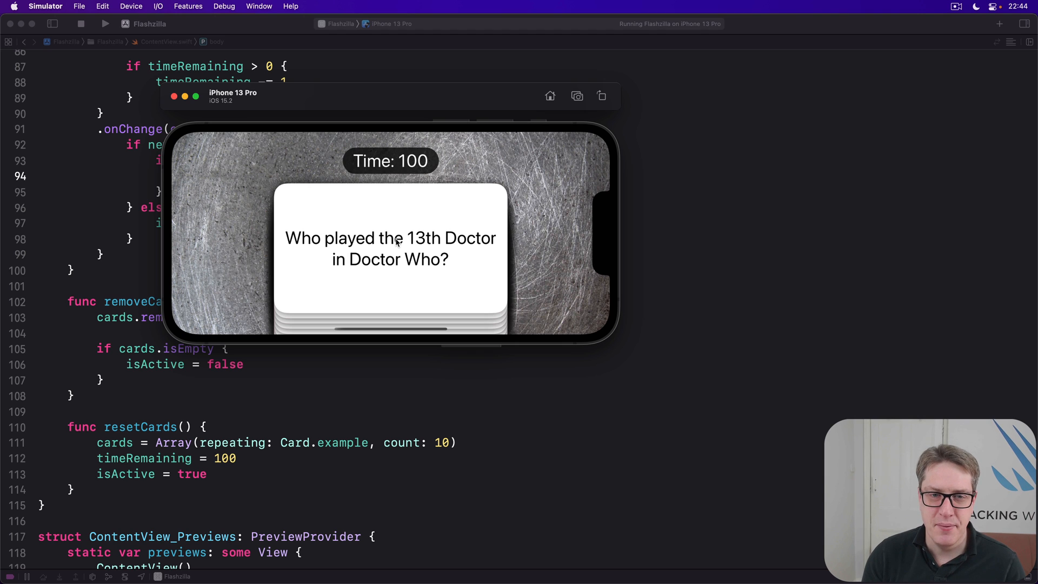